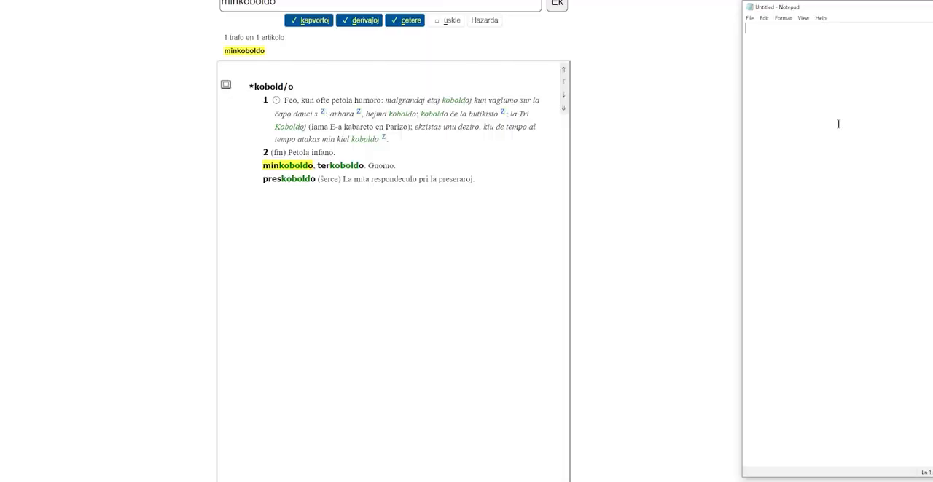
Write 'koboldo - playful fairy' as the first Notepad line, with 'minkoboldo' beneath it.
{"action": "type", "text": "kobold"}
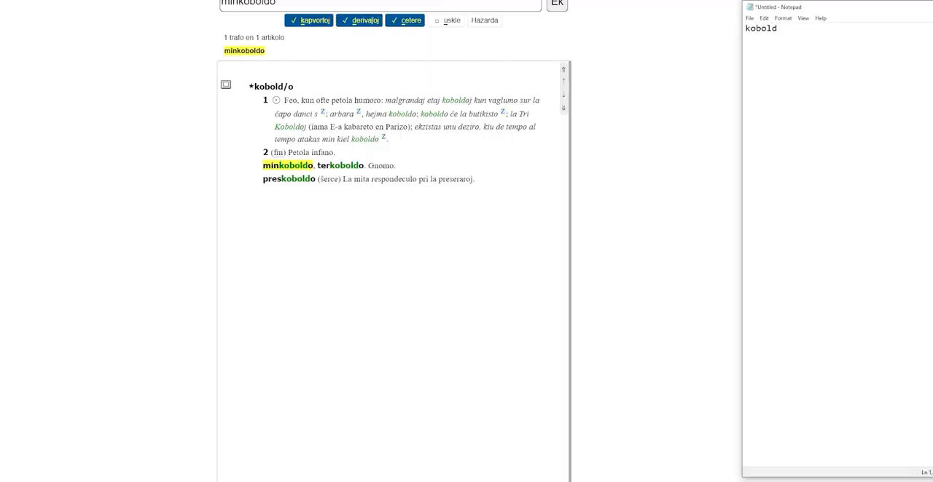
{"action": "key", "text": "Backspace"}
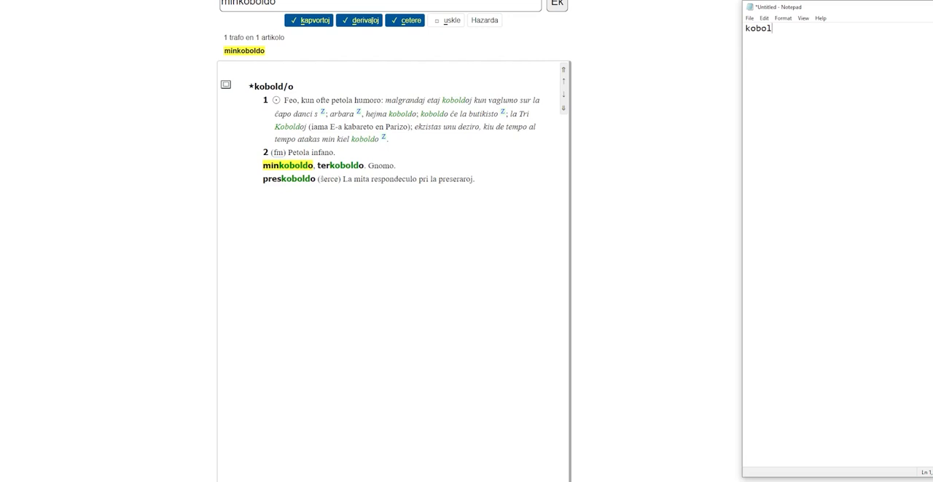
{"action": "type", "text": "o"}
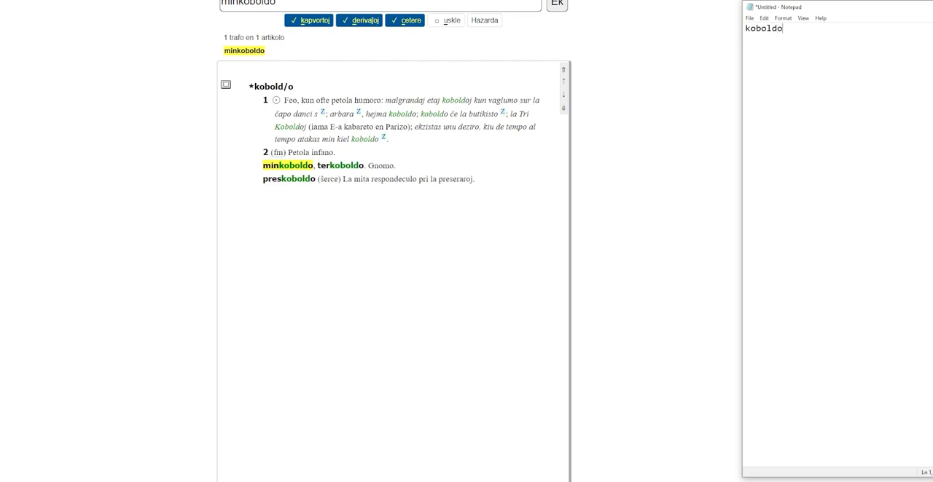
{"action": "type", "text": "- playful fairy"}
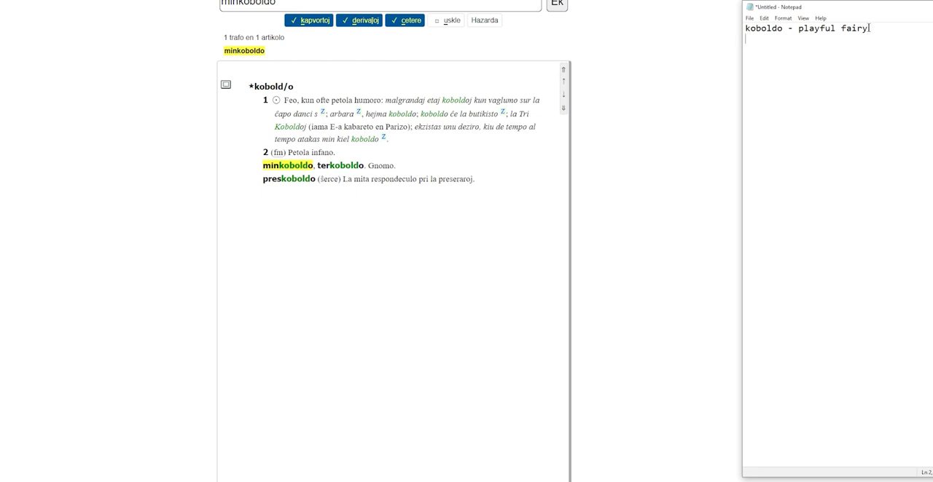
{"action": "type", "text": "minkob"}
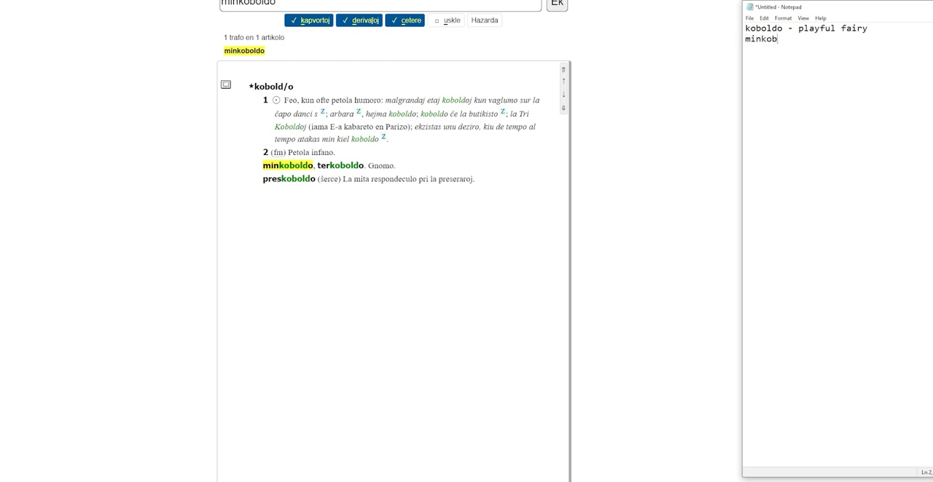
{"action": "type", "text": "oldo"}
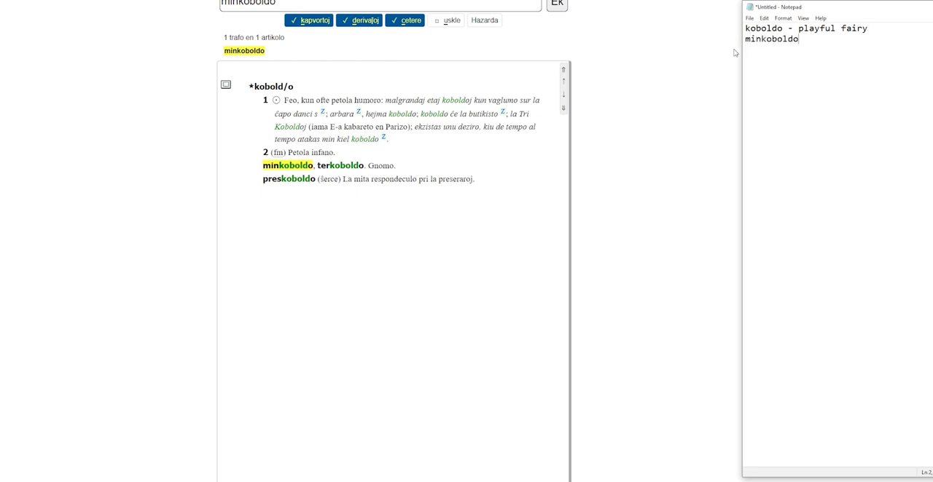